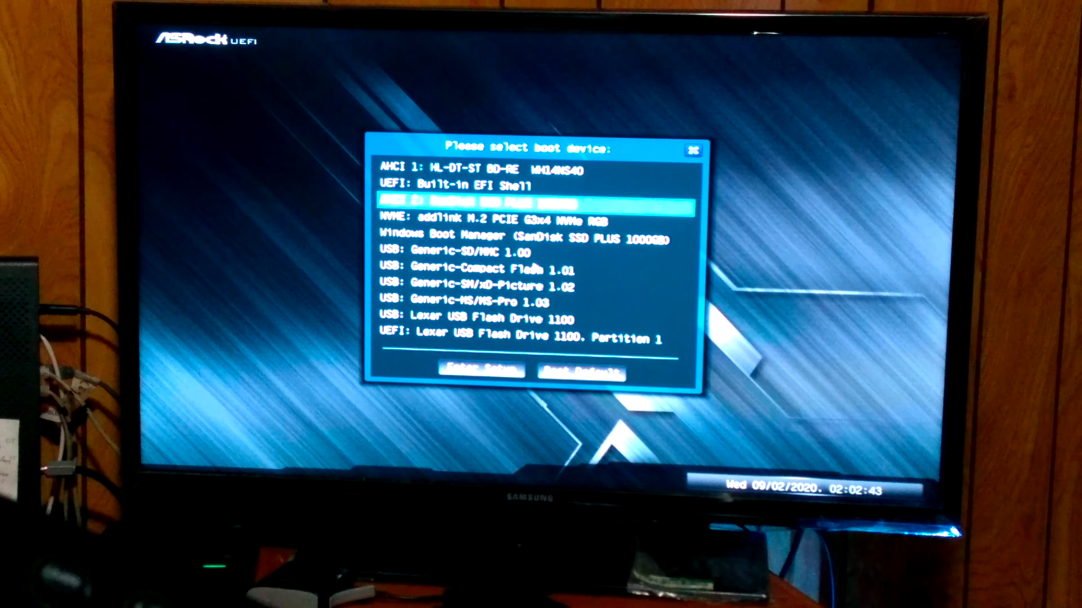
Move the boot highlight from AHCI 2: SanDisk SSD down to USB: Generic-SD/MMC 1.00.
{"action": "key", "text": "Down"}
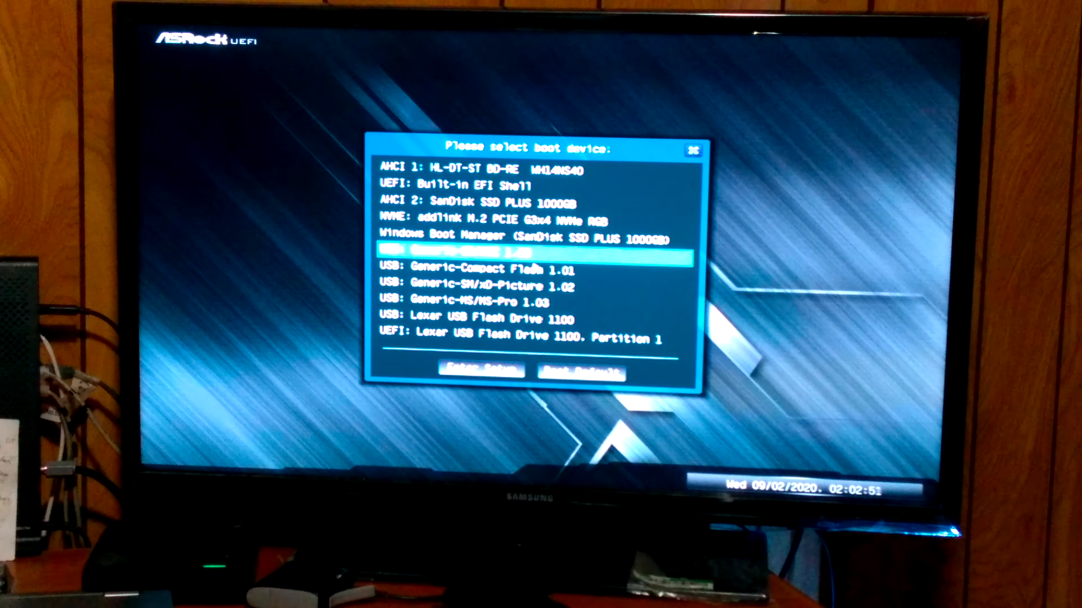
Move the highlight down past the card readers to UEFI: Lexar USB Flash Drive 1100, Partition 1.
{"action": "key", "text": "down"}
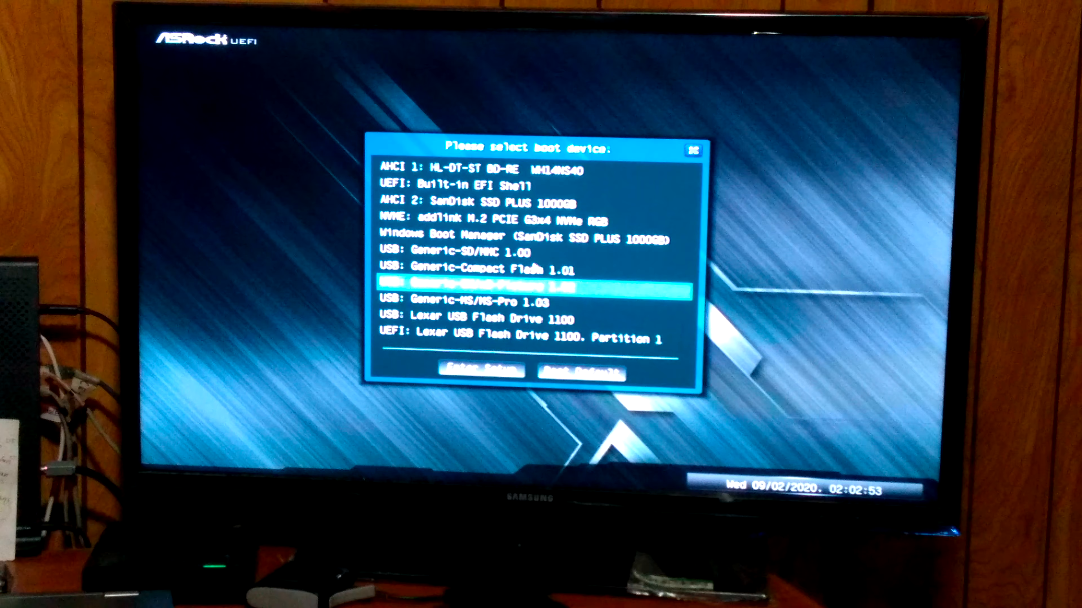
{"action": "key", "text": "down"}
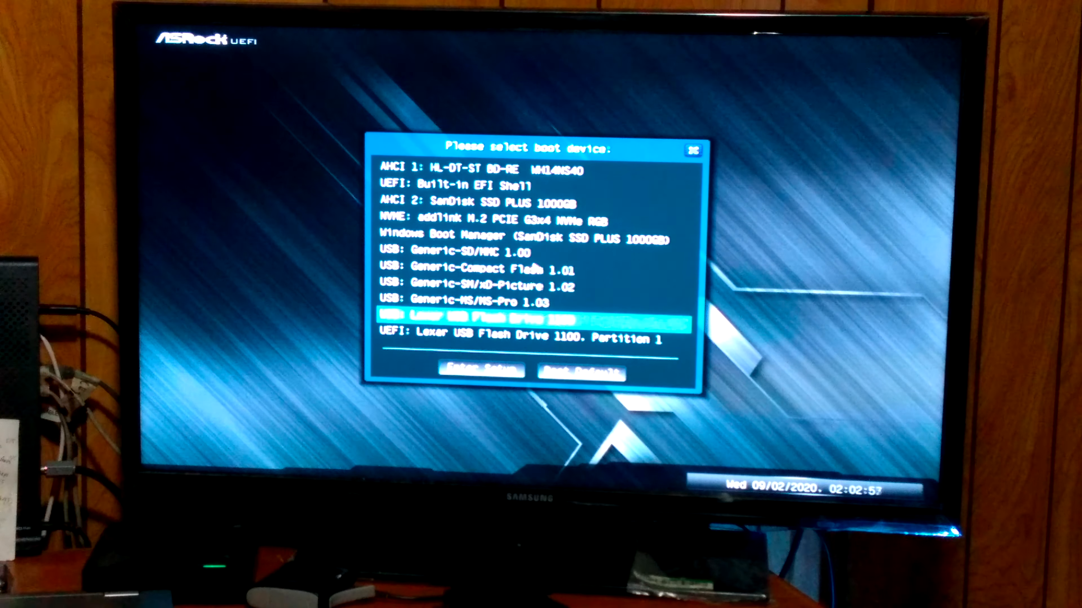
{"action": "key", "text": "Down"}
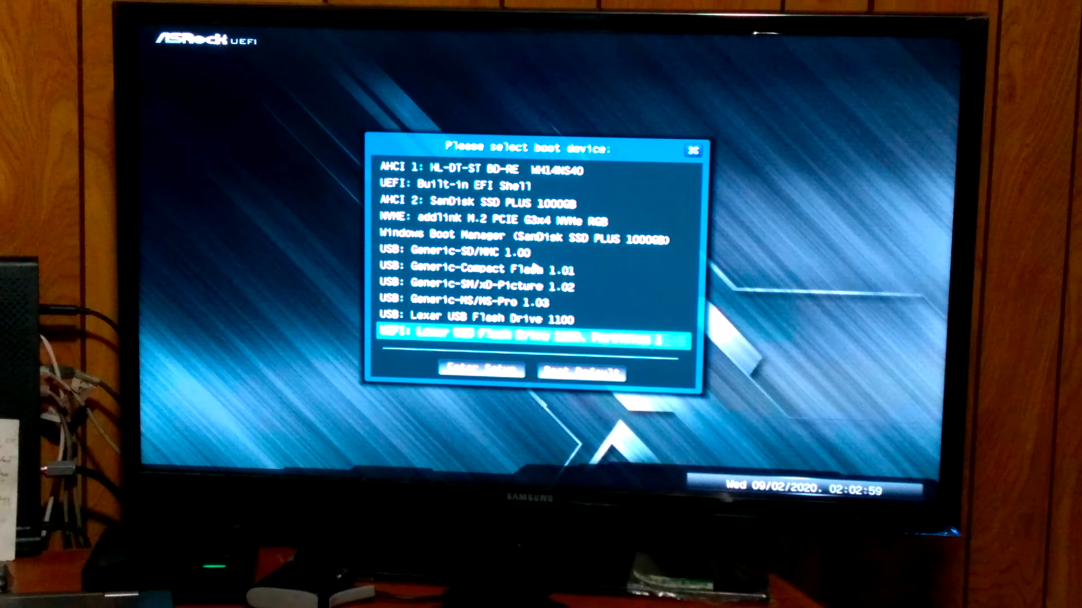